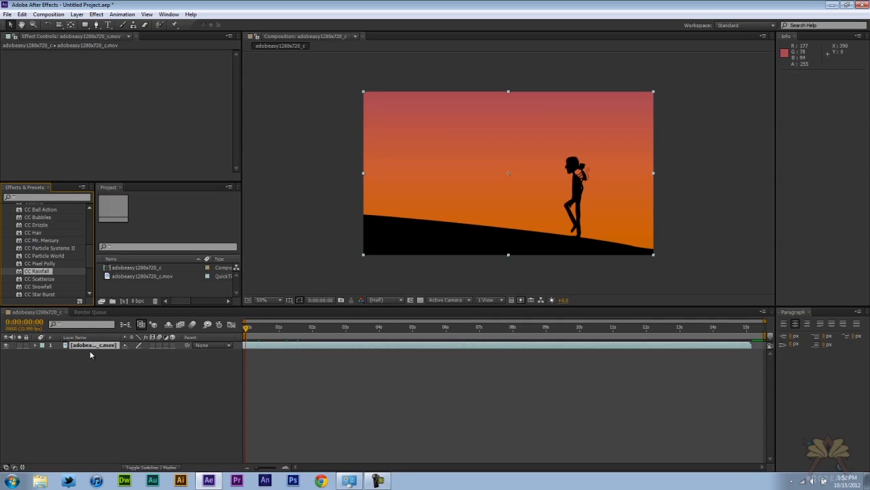
Create adjustment layers Rain and water droplets, placing water droplets beneath Rain.
left_click(76, 14)
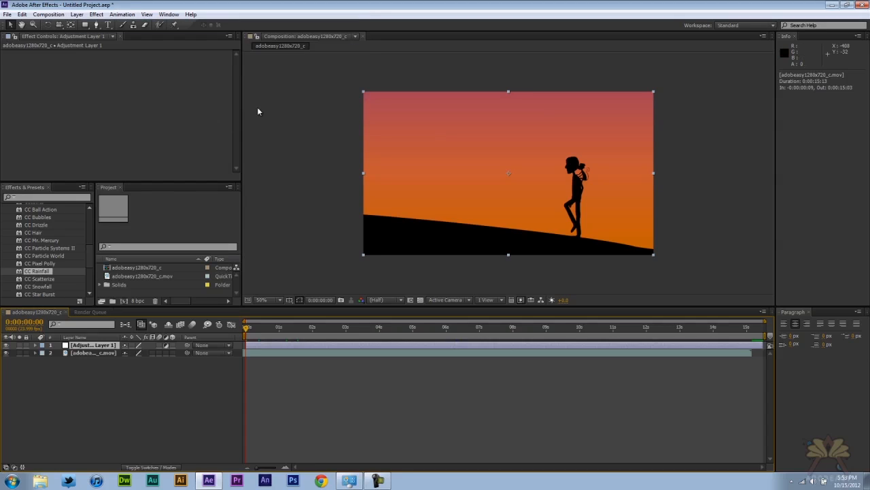
double_click(93, 345)
type("Rain")
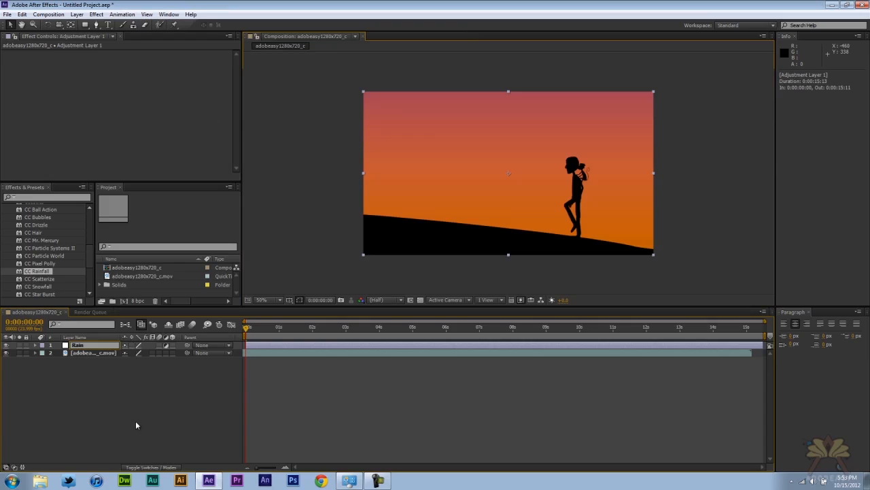
left_click(76, 13)
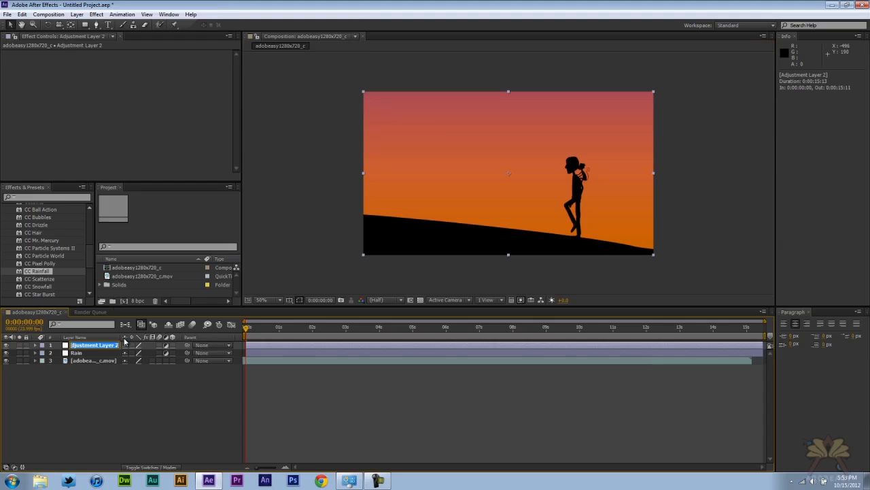
type("water drop")
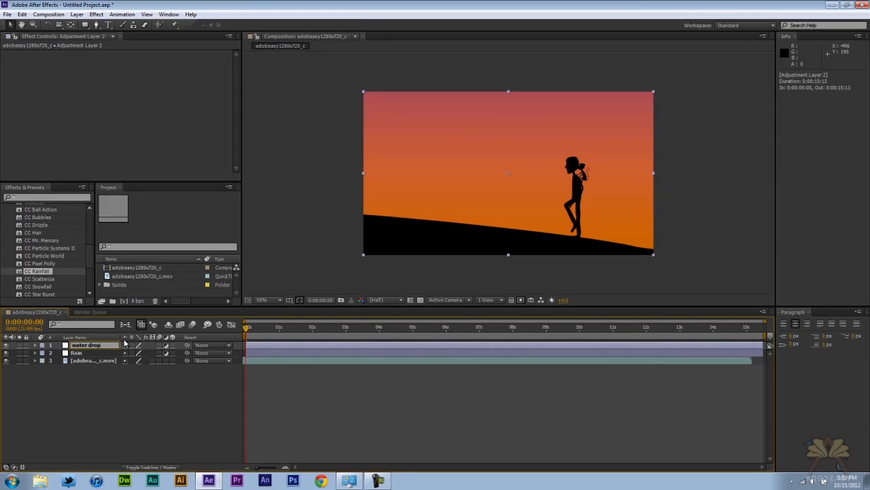
type("water droplets")
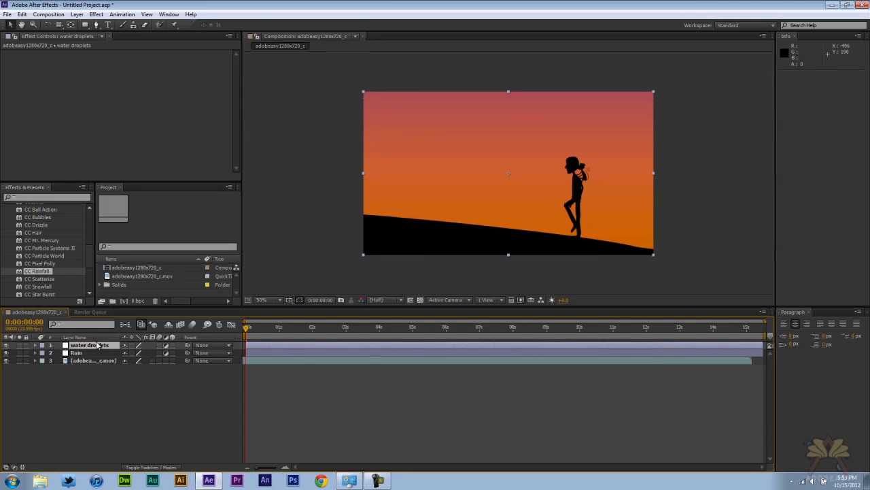
left_click_drag(82, 345, 81, 352)
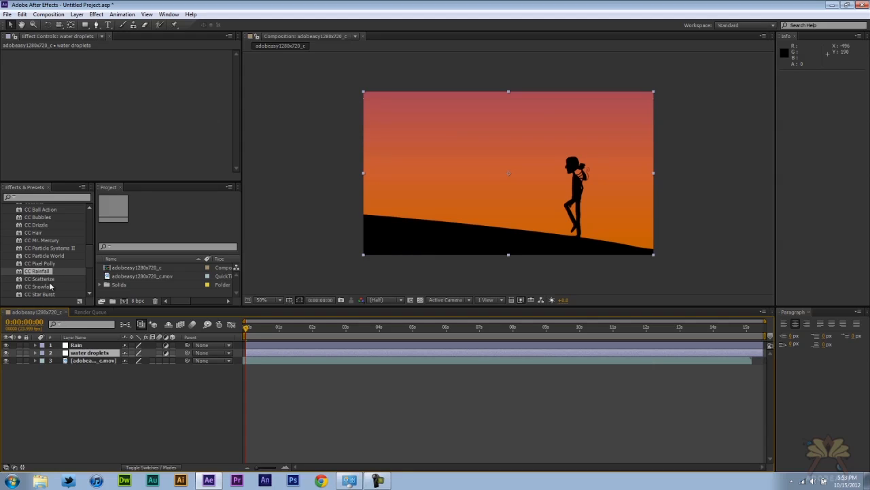
Apply CC Rainfall to the Rain layer, preview it, and lower the rain's opacity.
left_click(76, 346)
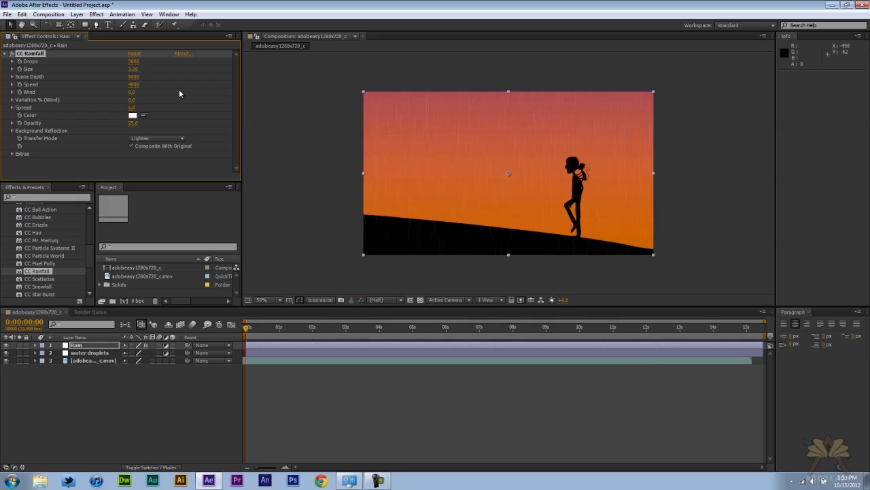
left_click(278, 327)
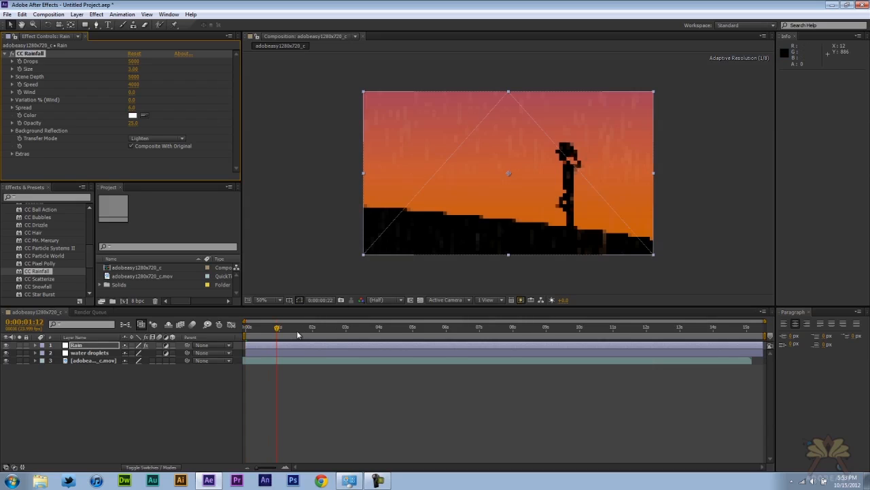
left_click_drag(277, 328, 256, 328)
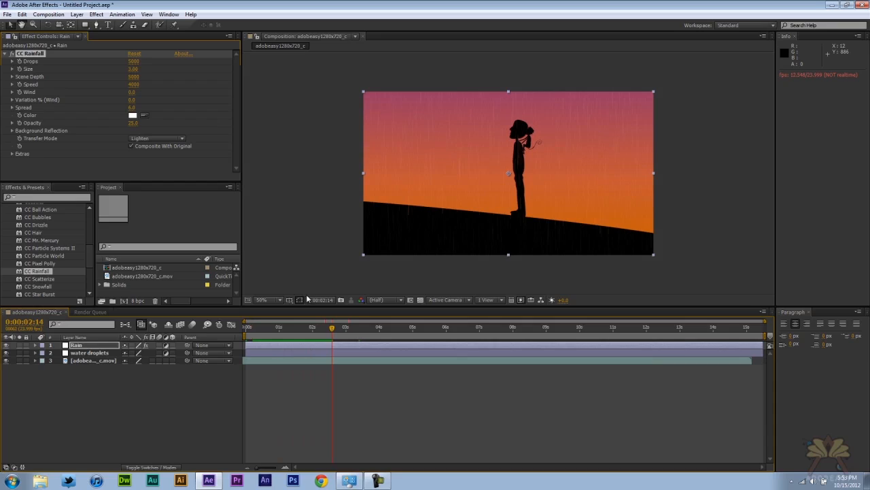
mouse_move(144, 74)
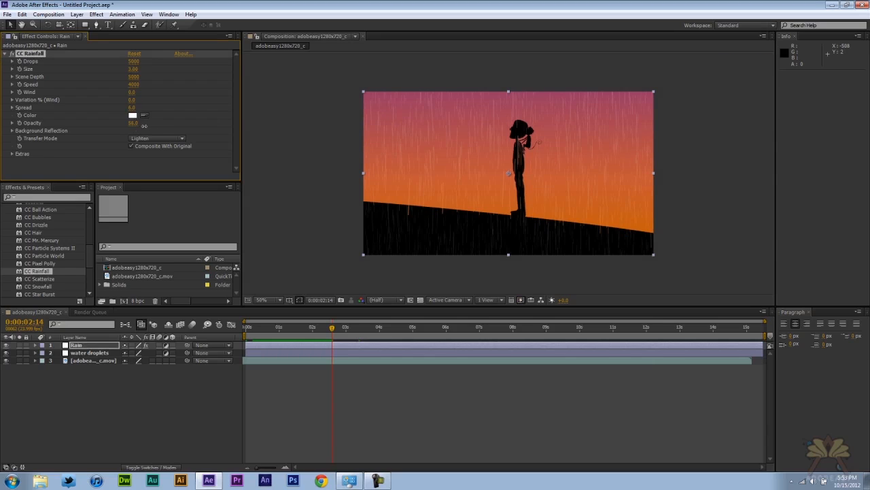
left_click_drag(142, 123, 134, 123)
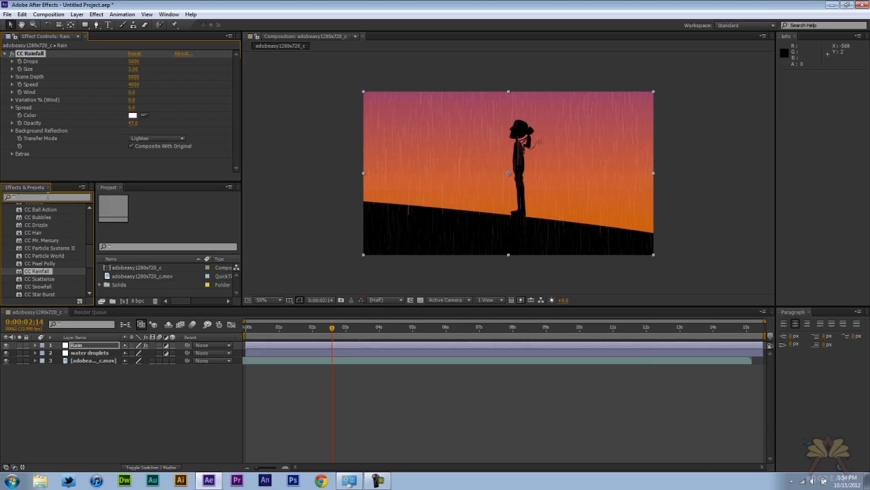
Find 'drizzle' in Effects & Presets, apply CC Drizzle to water droplets, and preview the ripples.
type("drizzle")
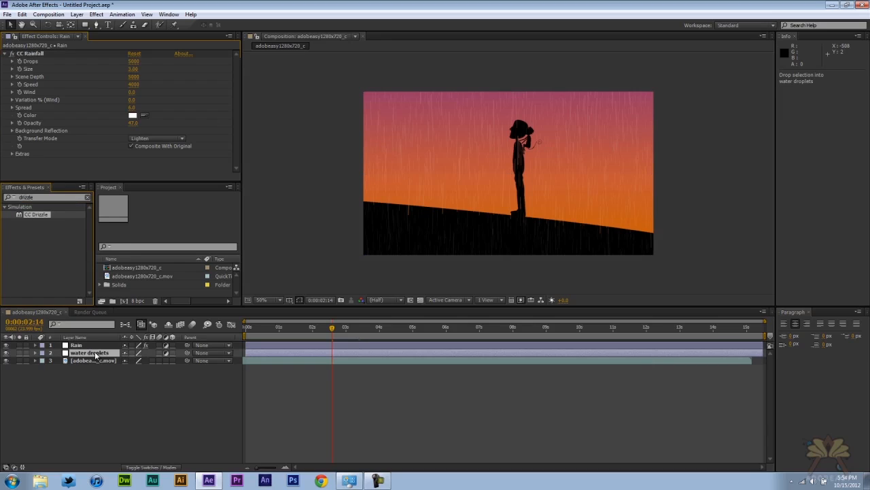
left_click(89, 352)
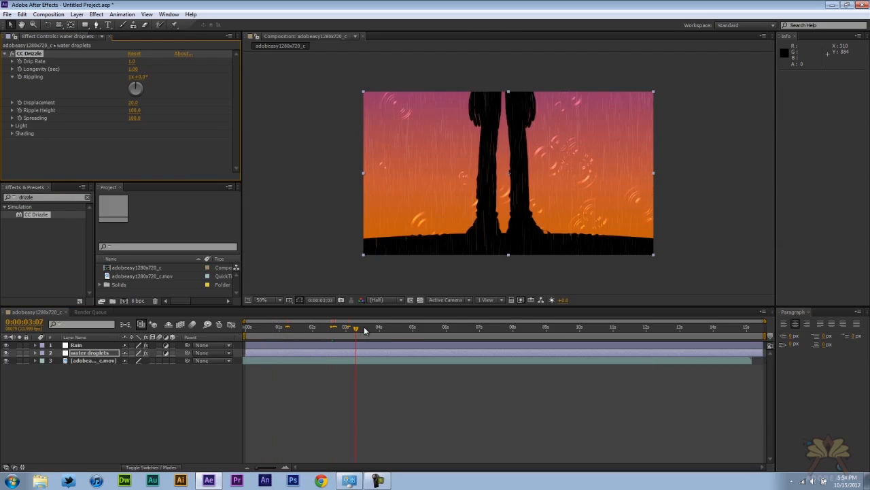
left_click_drag(355, 326, 429, 327)
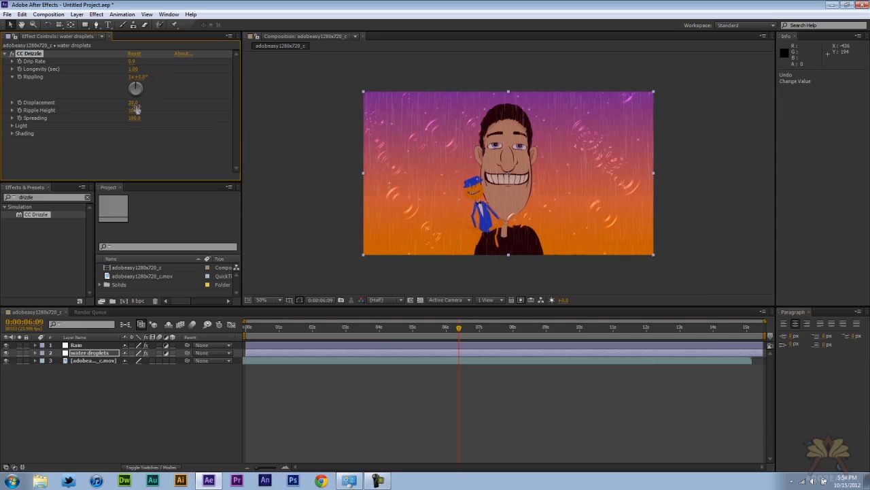
Expand CC Drizzle's Light settings to shade the ripples and preview the result.
left_click(22, 123)
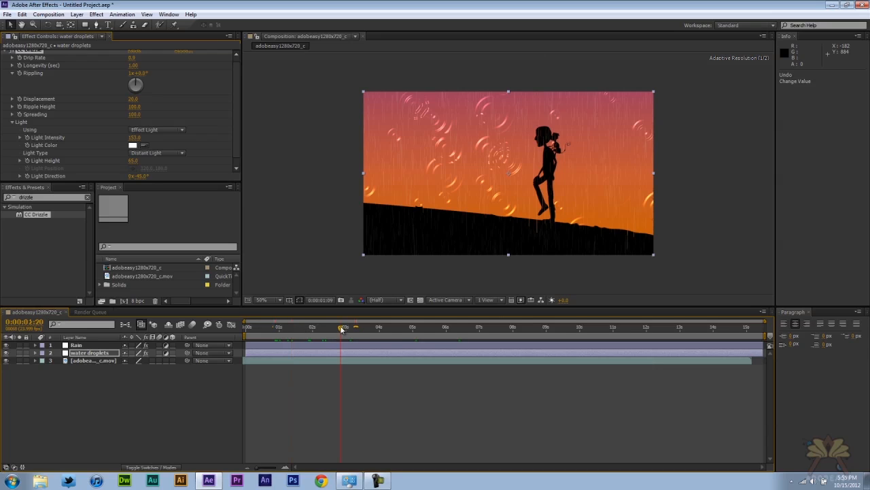
left_click_drag(342, 326, 394, 327)
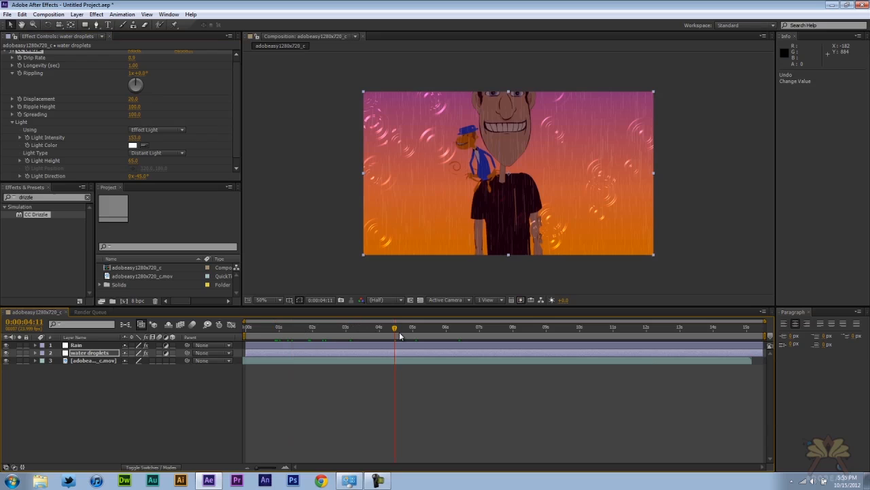